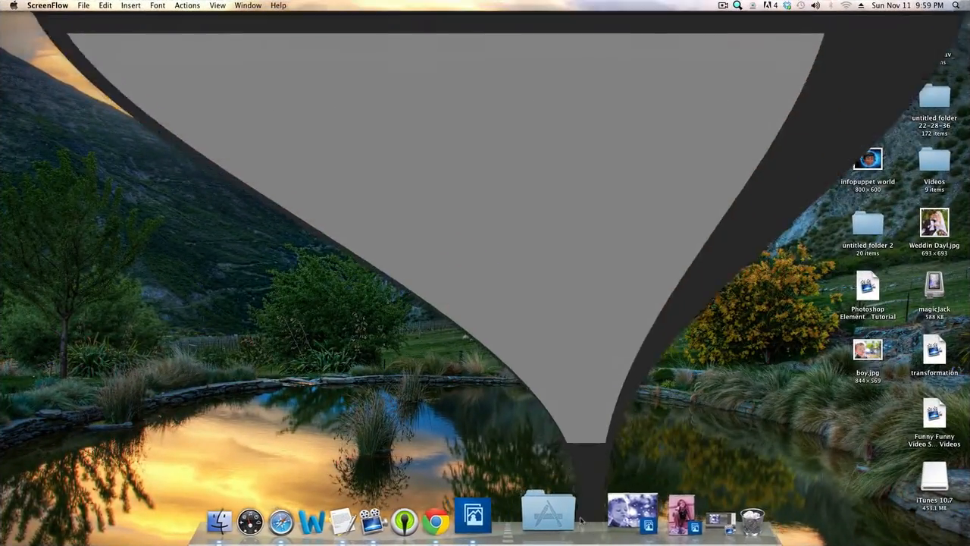
Restore the Photoshop Elements Editor window showing the pink-tinted girl-with-pets photo.
{"action": "left_click", "coordinate": [549, 512]}
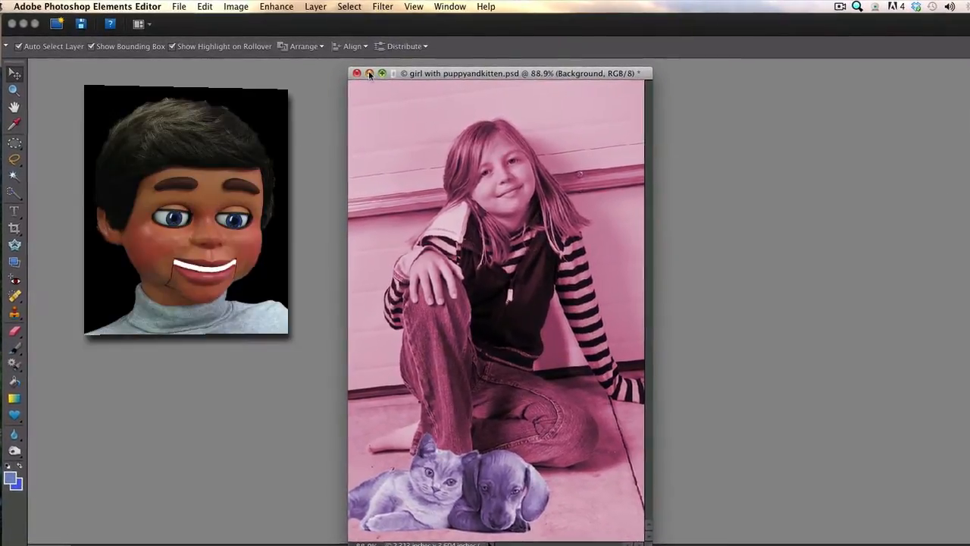
Switch to the dandelion photo and show the Enhance > Adjust Color commands.
{"action": "left_click", "coordinate": [356, 73]}
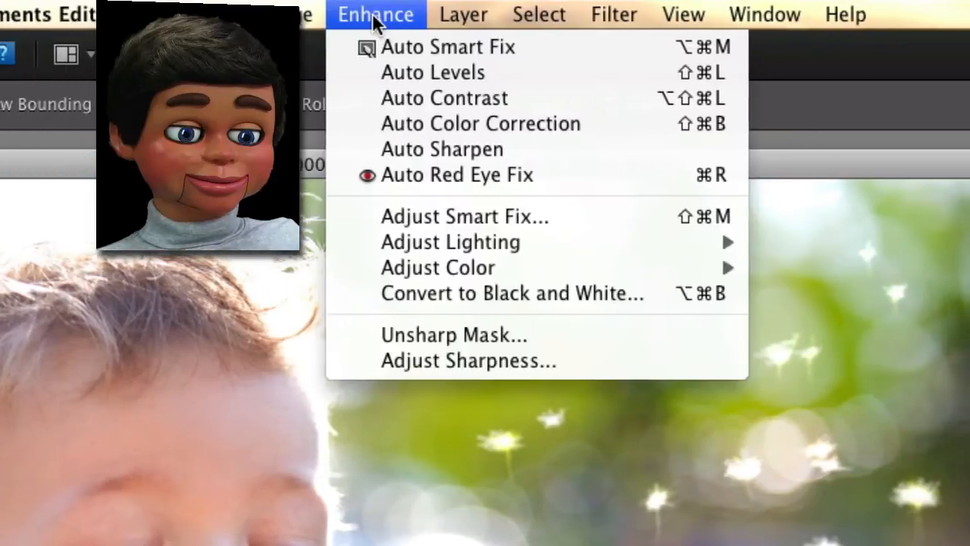
{"action": "mouse_move", "coordinate": [458, 215]}
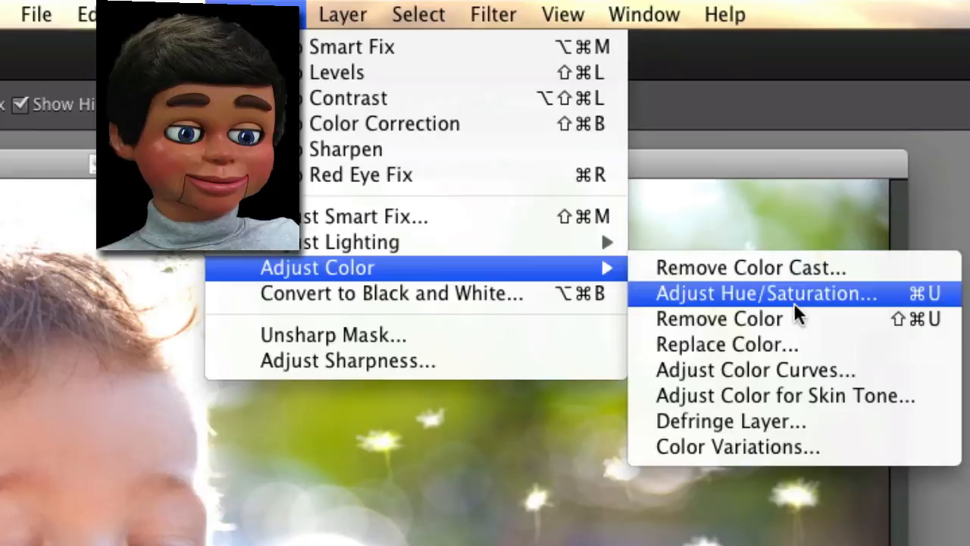
In Hue/Saturation, sweep the hue through +3, +34, +130 and back to -32.
{"action": "left_click", "coordinate": [766, 294]}
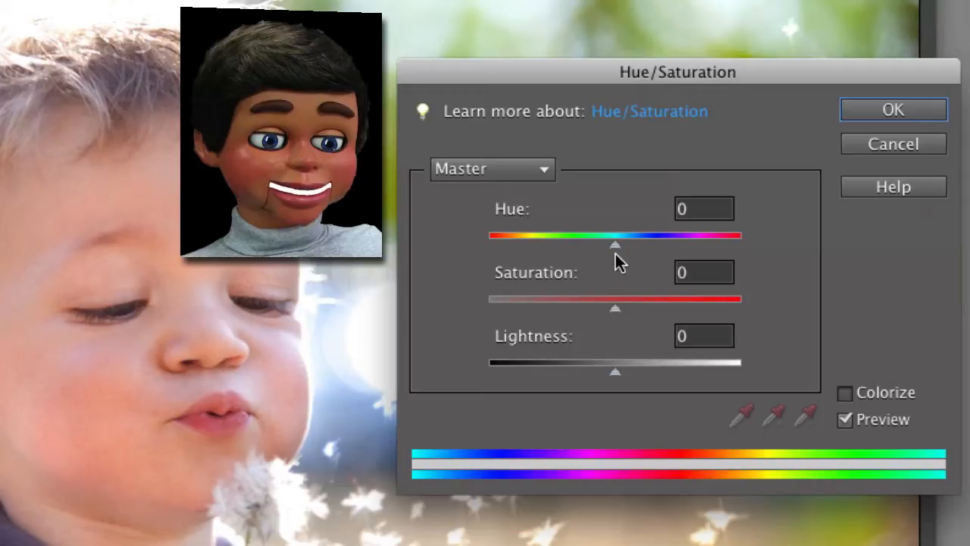
{"action": "left_click_drag", "start_coordinate": [616, 244], "coordinate": [621, 244]}
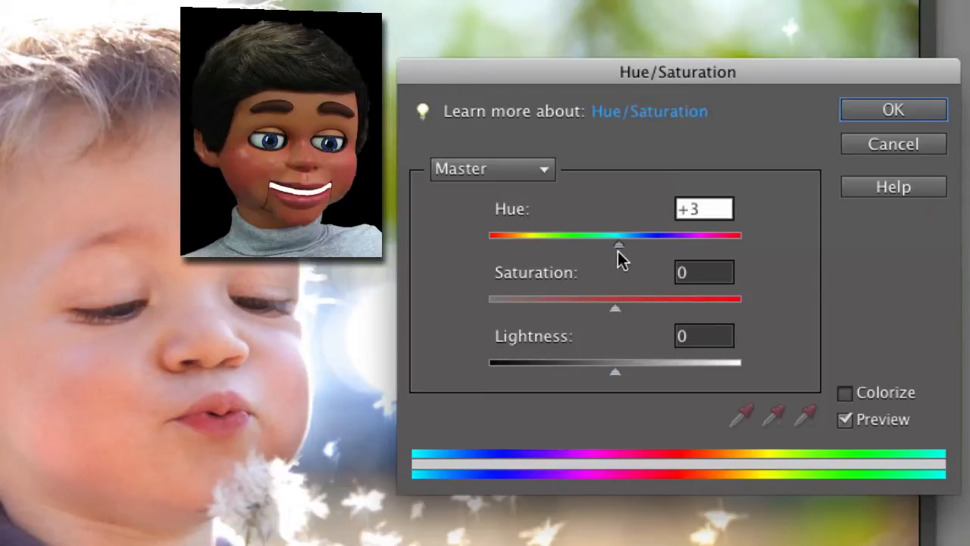
{"action": "left_click_drag", "start_coordinate": [619, 244], "coordinate": [658, 244]}
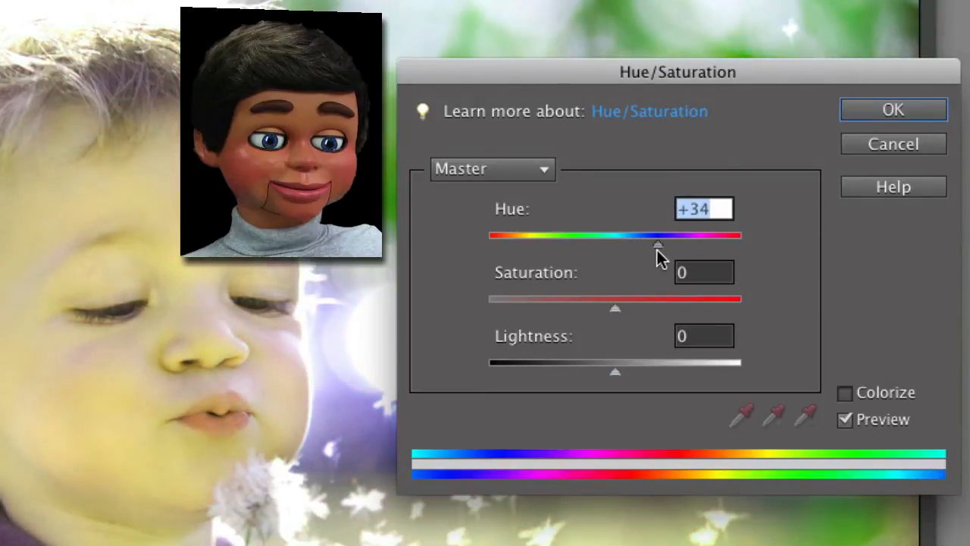
{"action": "mouse_move", "coordinate": [649, 270]}
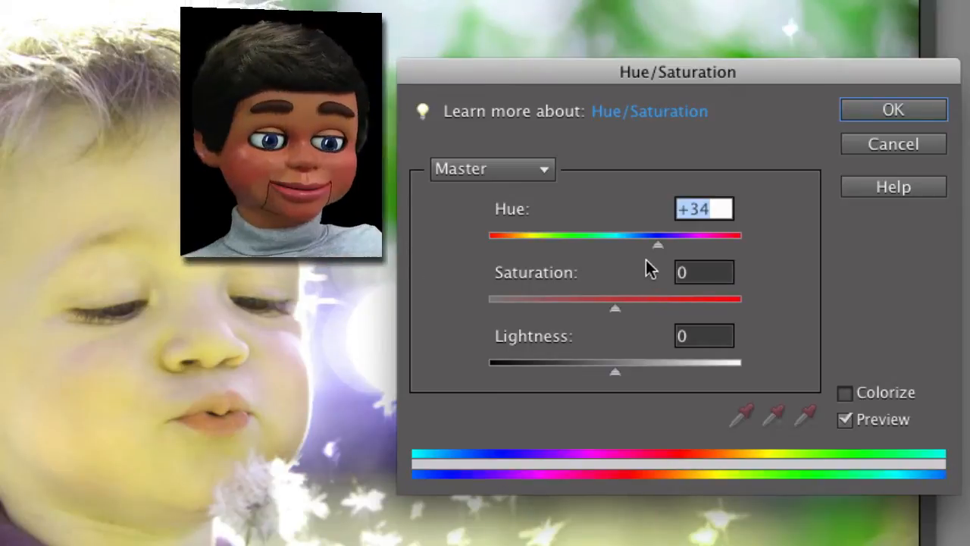
{"action": "left_click_drag", "start_coordinate": [658, 246], "coordinate": [715, 245]}
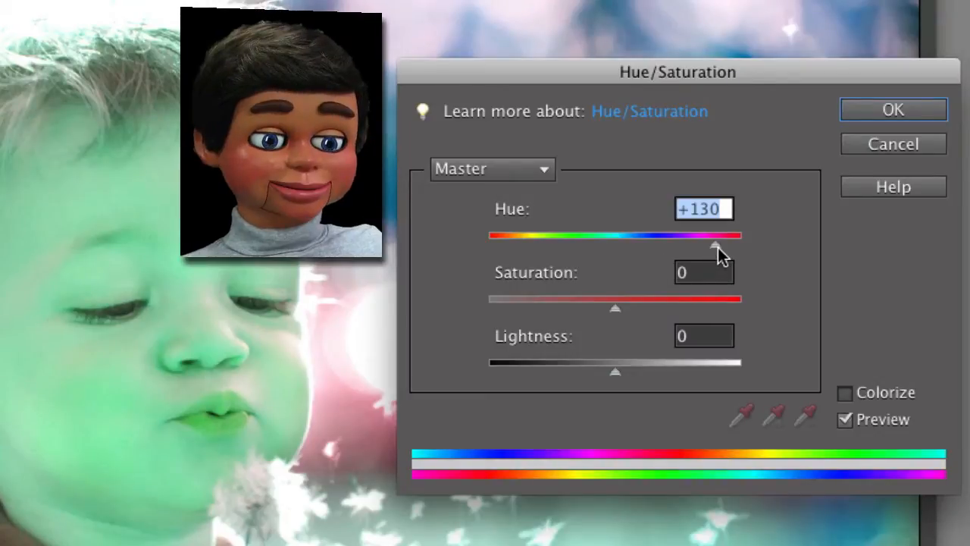
{"action": "left_click_drag", "start_coordinate": [715, 244], "coordinate": [574, 244]}
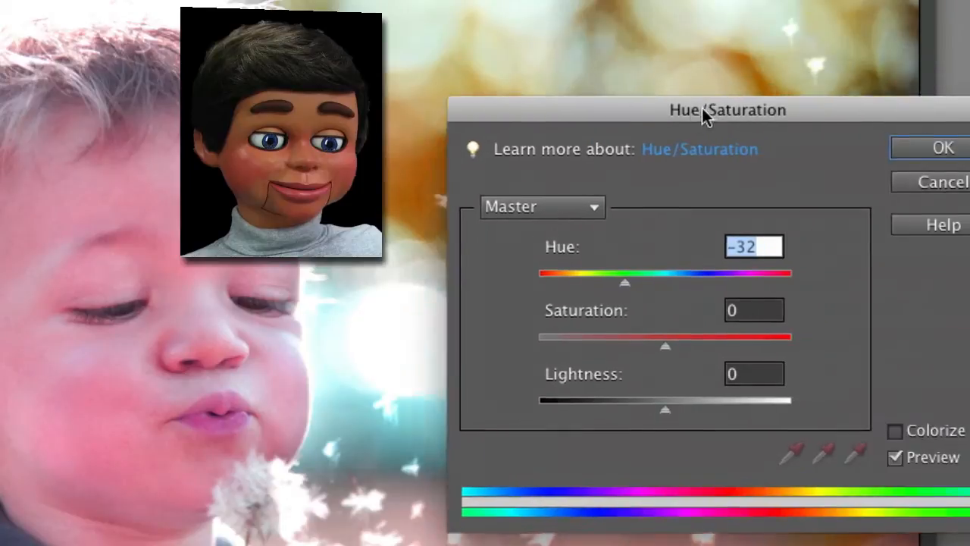
Move the dialog off the photo and drop the hue through -89 to -154, turning the child blue.
{"action": "left_click_drag", "start_coordinate": [727, 110], "coordinate": [685, 121]}
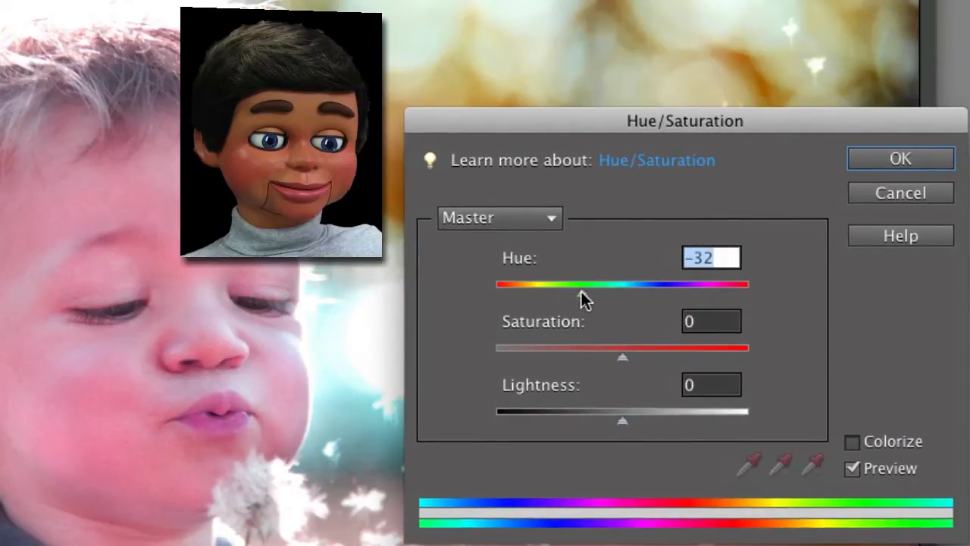
{"action": "left_click_drag", "start_coordinate": [579, 296], "coordinate": [542, 295]}
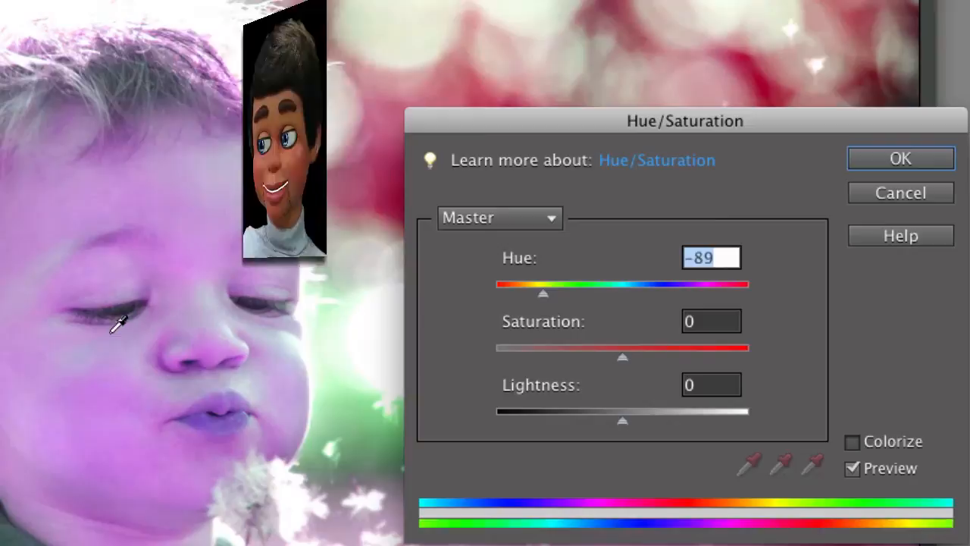
{"action": "left_click_drag", "start_coordinate": [543, 294], "coordinate": [507, 294]}
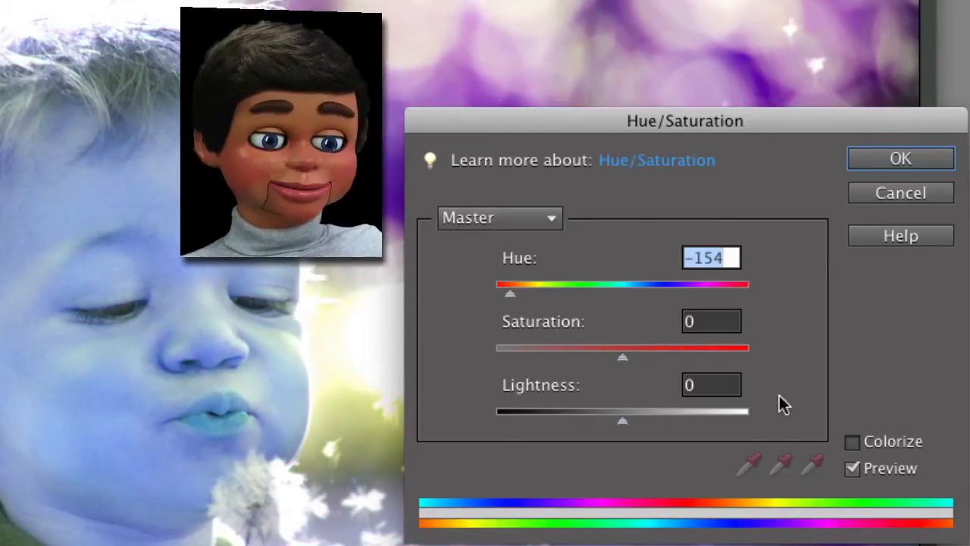
{"action": "mouse_move", "coordinate": [579, 254]}
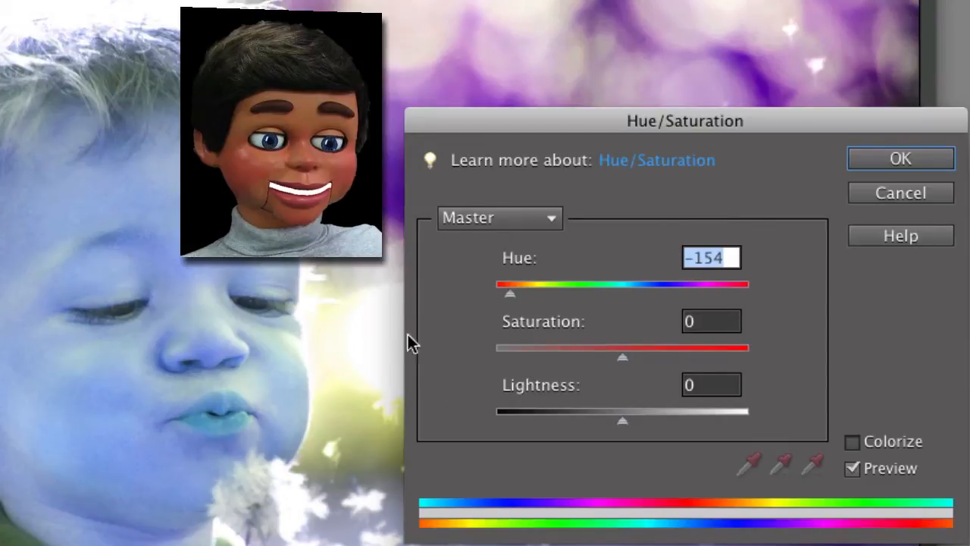
{"action": "mouse_move", "coordinate": [867, 361]}
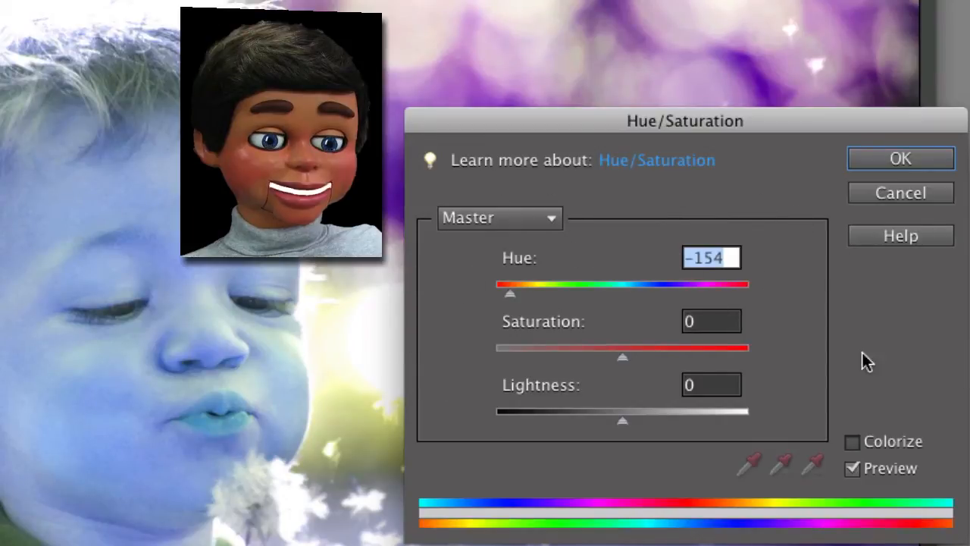
{"action": "mouse_move", "coordinate": [894, 466]}
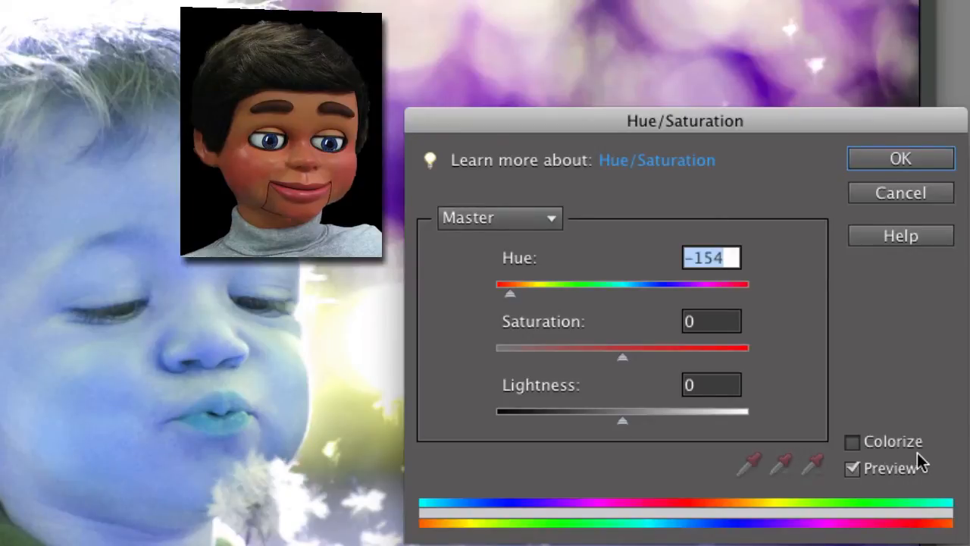
Enable Colorize and preview blue-violet and rose-pink tints, settling on teal at hue 163.
{"action": "left_click", "coordinate": [852, 443]}
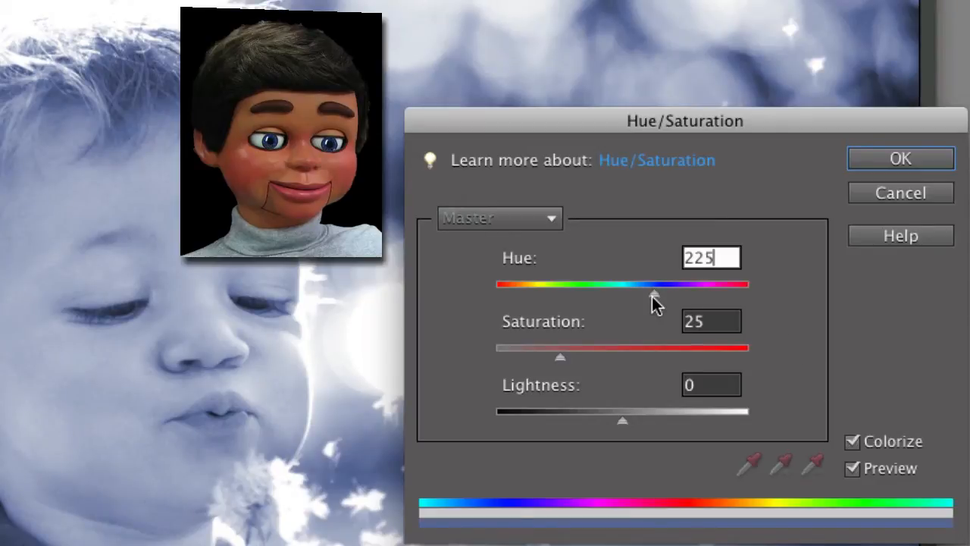
{"action": "left_click_drag", "start_coordinate": [655, 297], "coordinate": [667, 297]}
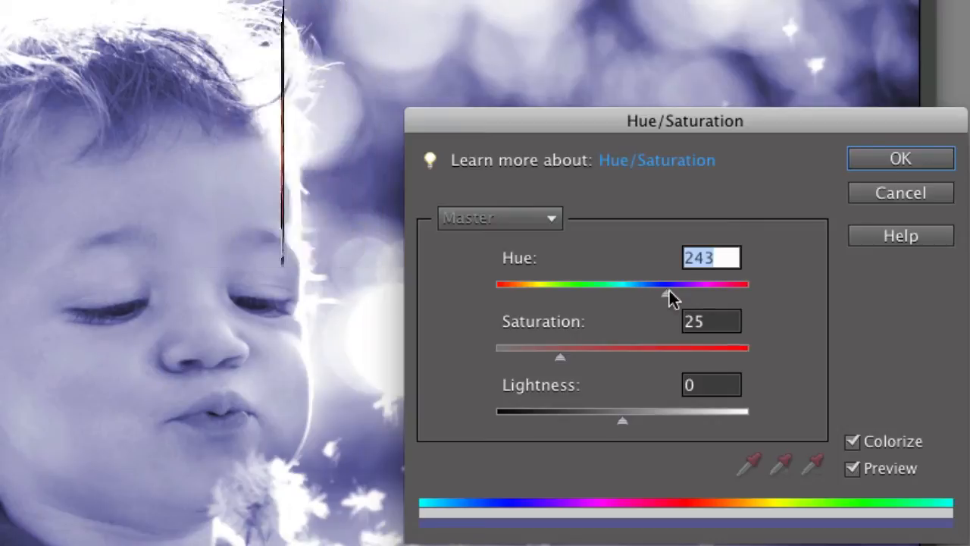
{"action": "left_click_drag", "start_coordinate": [665, 294], "coordinate": [731, 294]}
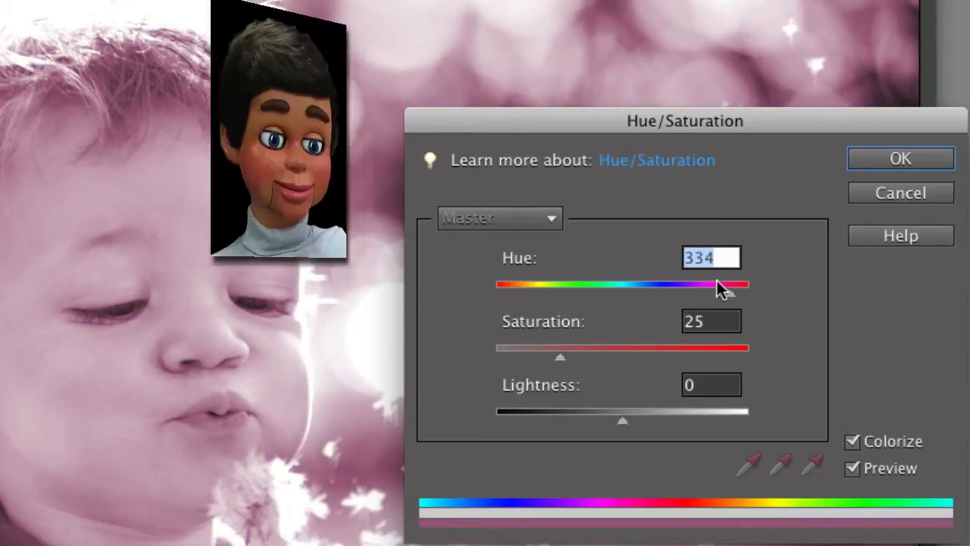
{"action": "left_click_drag", "start_coordinate": [735, 294], "coordinate": [659, 294]}
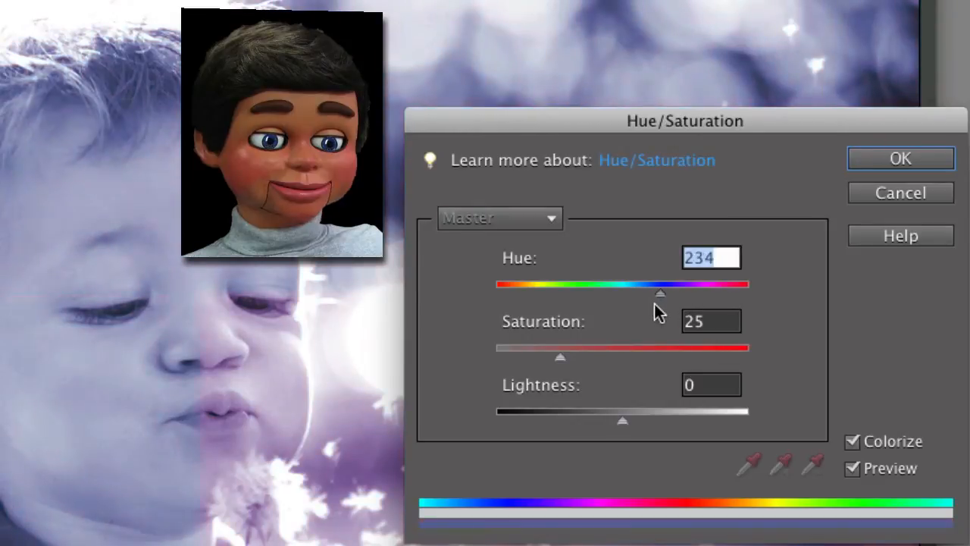
{"action": "left_click_drag", "start_coordinate": [659, 294], "coordinate": [609, 294]}
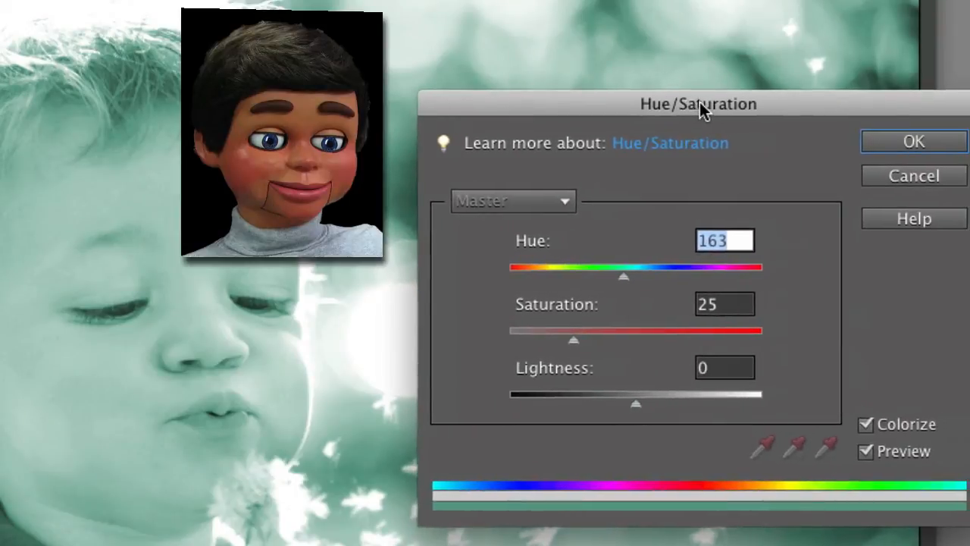
{"action": "mouse_move", "coordinate": [624, 287]}
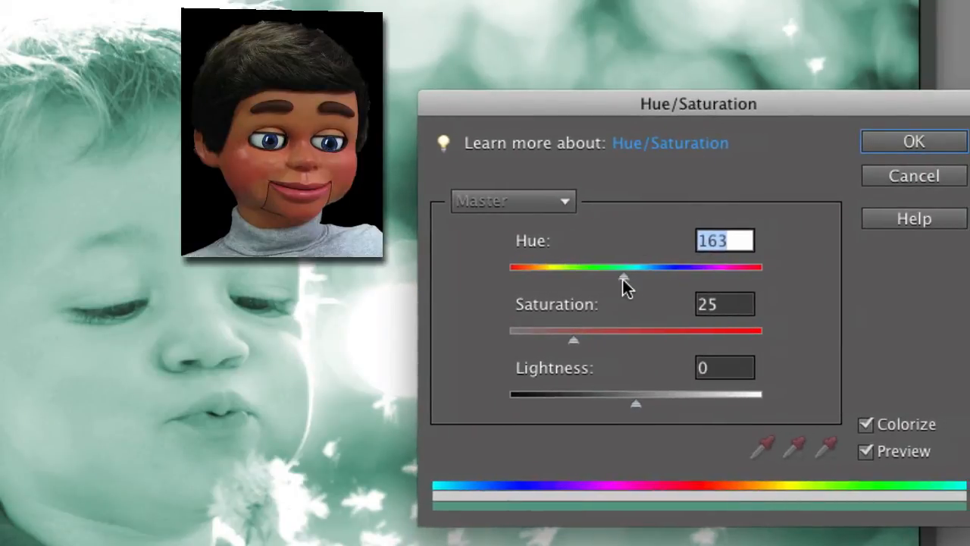
Shift the tint hue to violet and fine-tune it to 245.
{"action": "left_click_drag", "start_coordinate": [621, 276], "coordinate": [666, 275]}
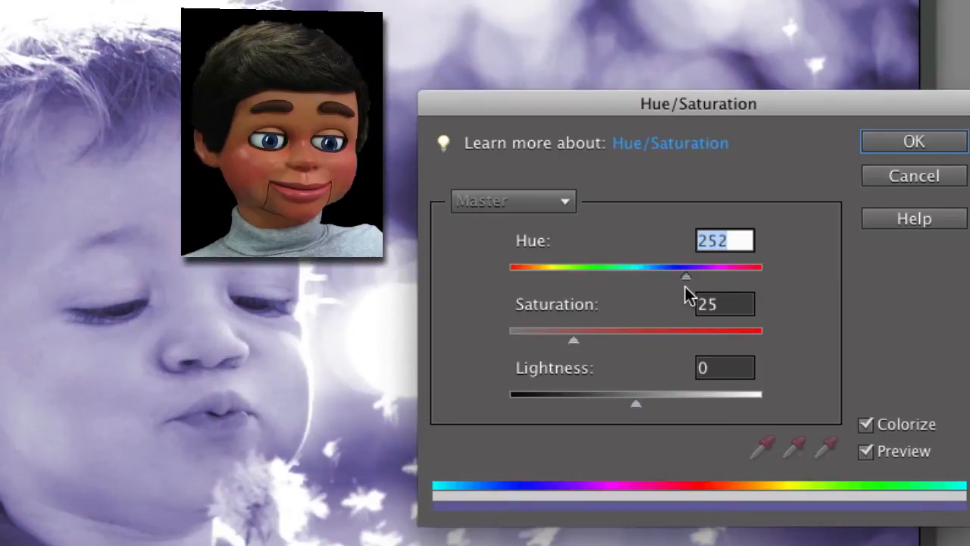
{"action": "left_click_drag", "start_coordinate": [664, 276], "coordinate": [679, 276]}
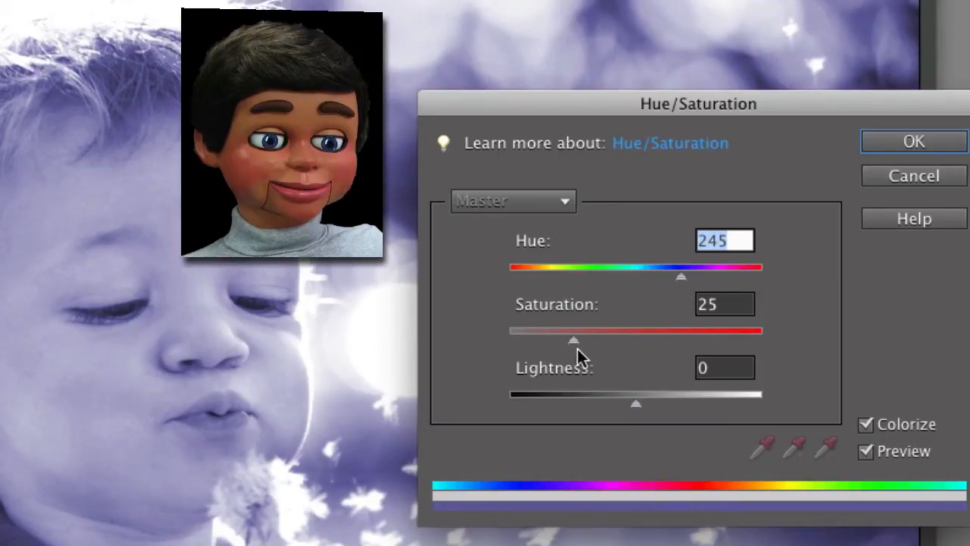
Try stronger and near-grey saturations, settle at 36, and commit the blue-violet tint.
{"action": "left_click_drag", "start_coordinate": [573, 339], "coordinate": [585, 340]}
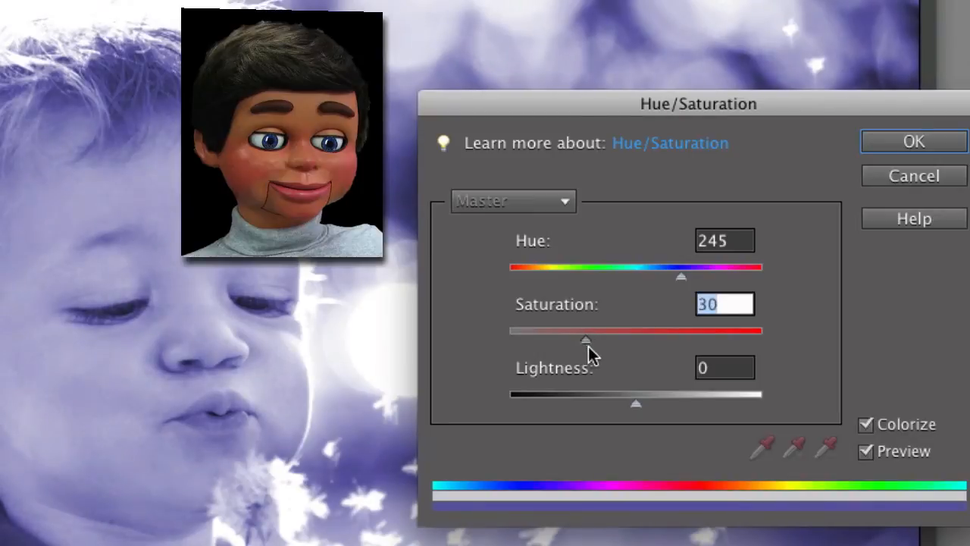
{"action": "left_click_drag", "start_coordinate": [586, 340], "coordinate": [654, 340]}
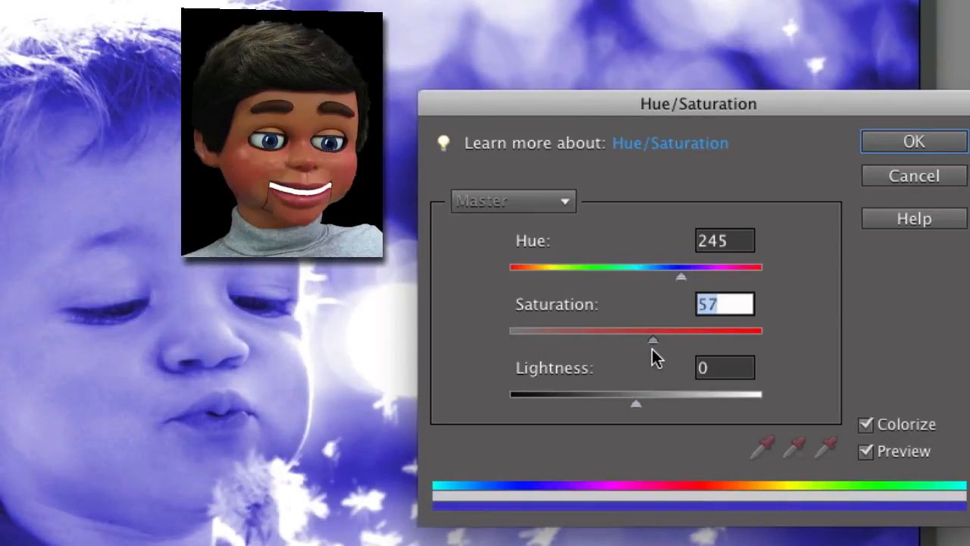
{"action": "left_click_drag", "start_coordinate": [652, 339], "coordinate": [527, 340]}
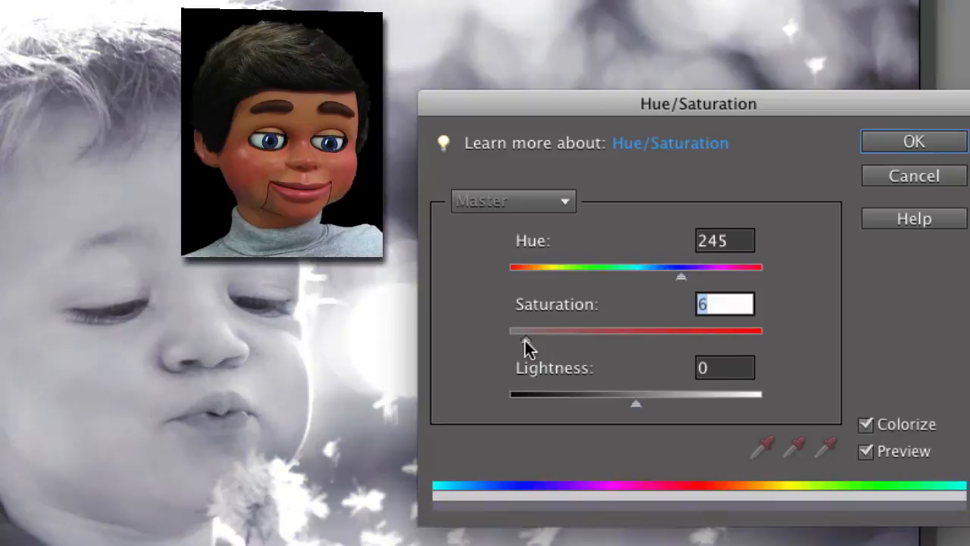
{"action": "left_click_drag", "start_coordinate": [528, 339], "coordinate": [598, 339]}
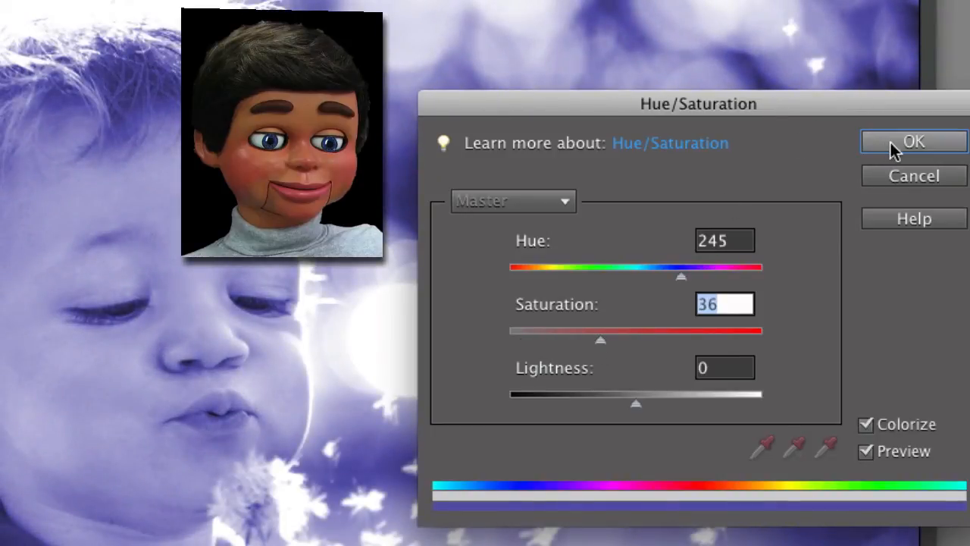
{"action": "left_click", "coordinate": [913, 143]}
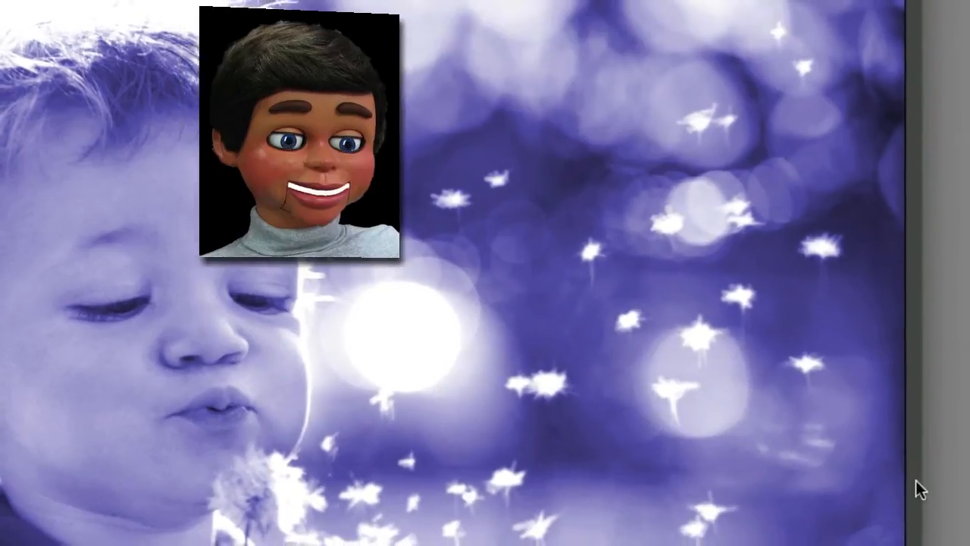